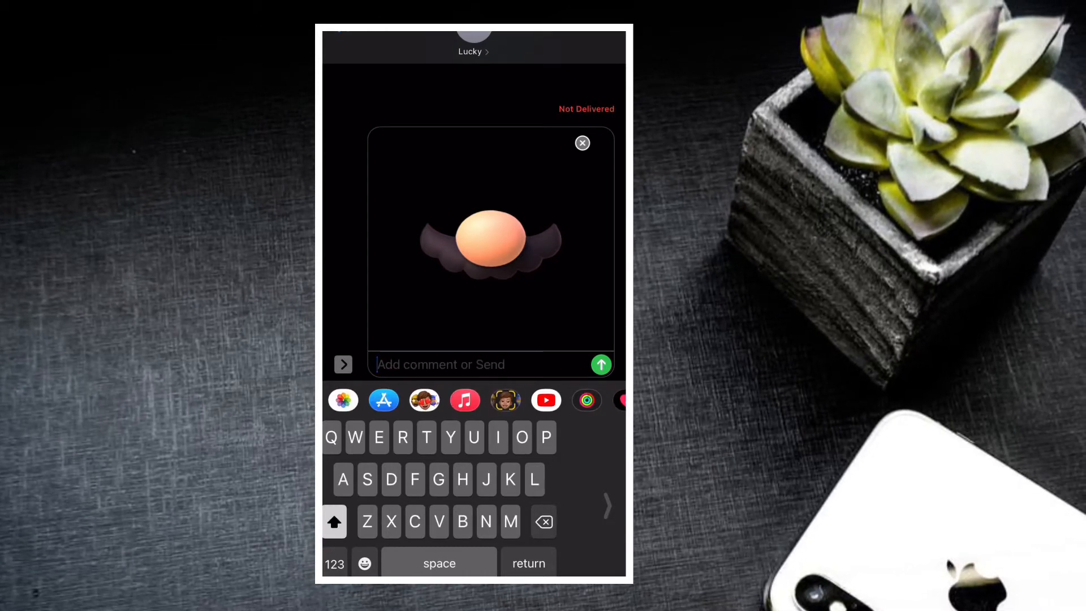
# Write "One handed keyboard is cool" into the message draft
pyautogui.write('One')
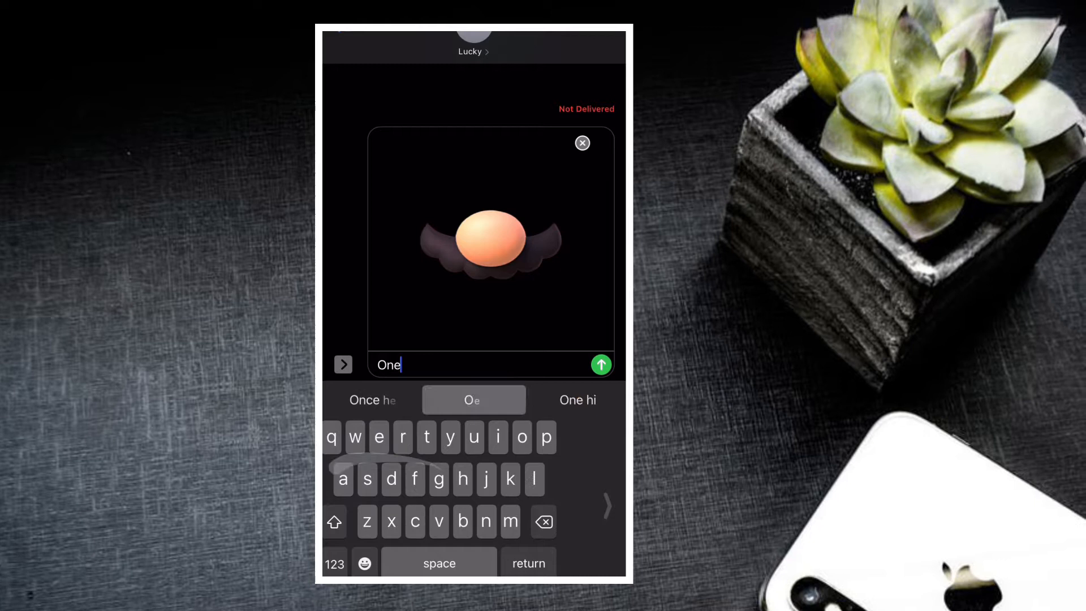
pyautogui.write('handed')
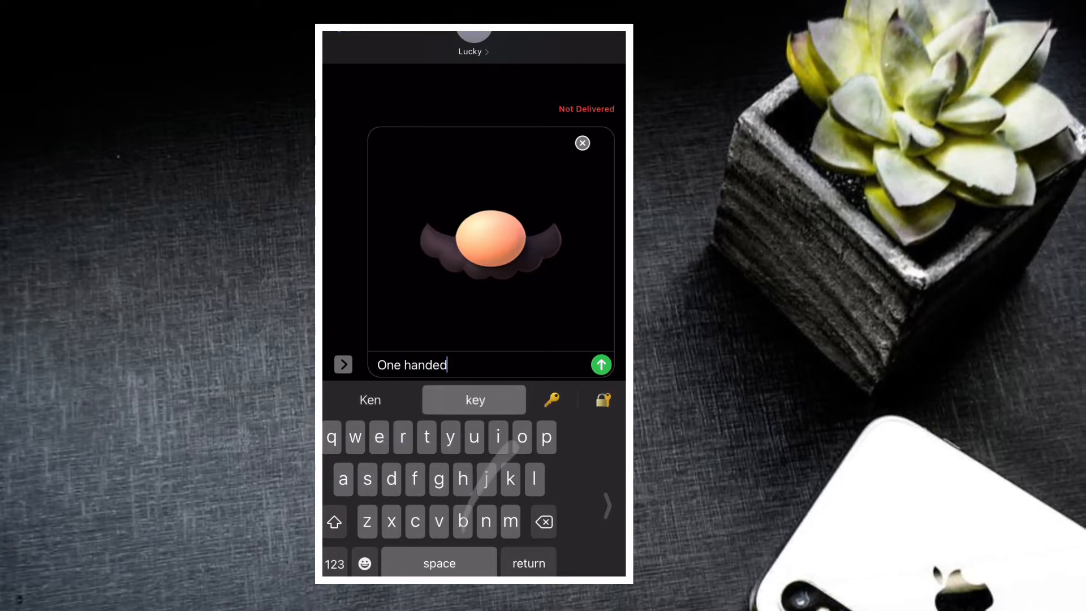
pyautogui.write('keyboard')
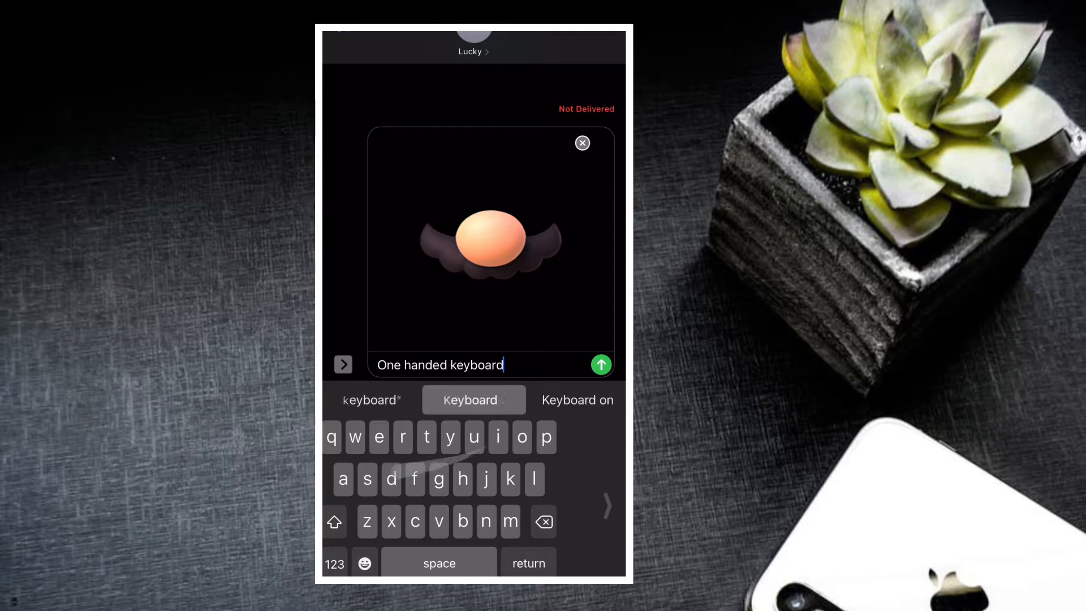
pyautogui.write('is cool')
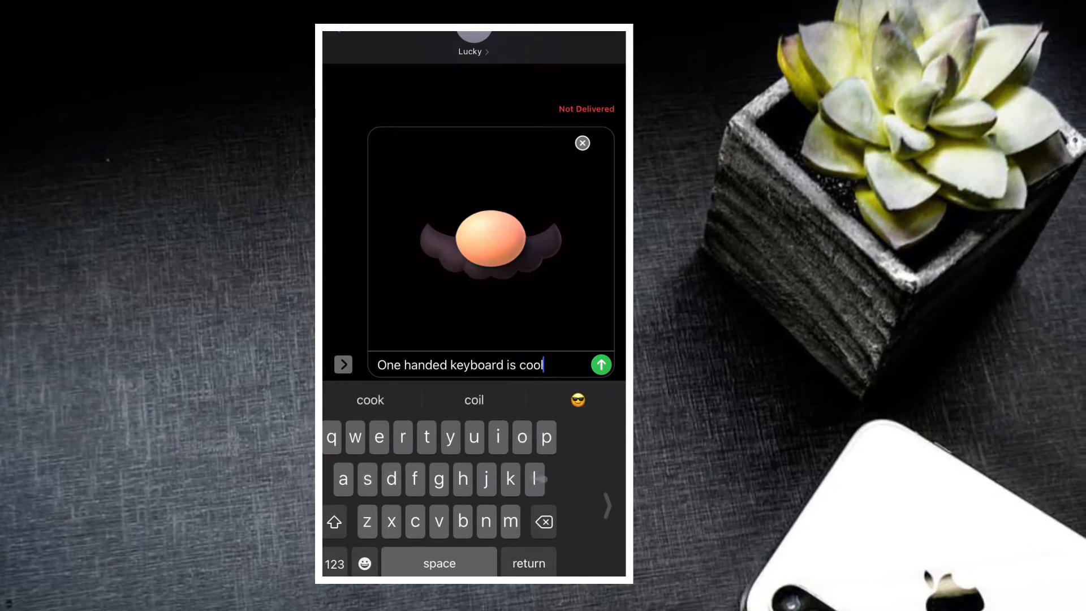
# Finish the comment with ", isn't?" and bring up the emoji keyboard
pyautogui.click(334, 563)
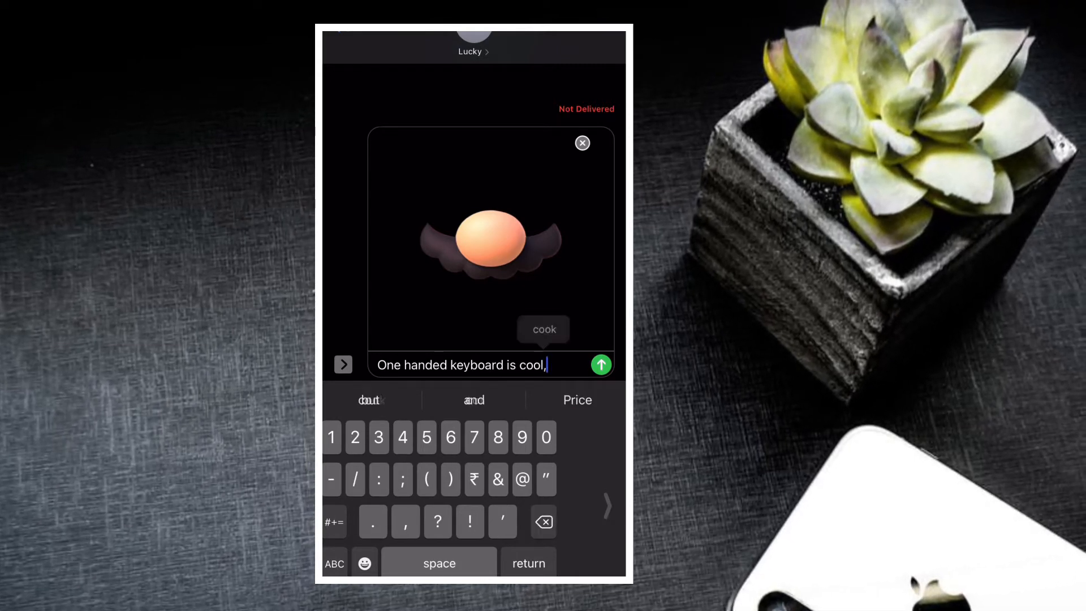
pyautogui.click(334, 563)
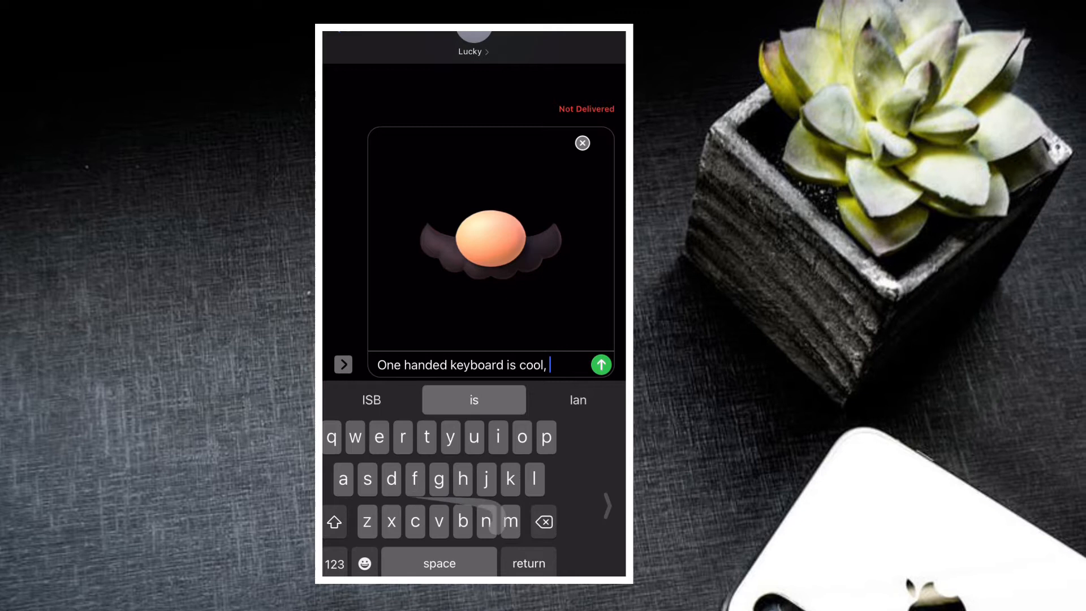
pyautogui.write("isn't?")
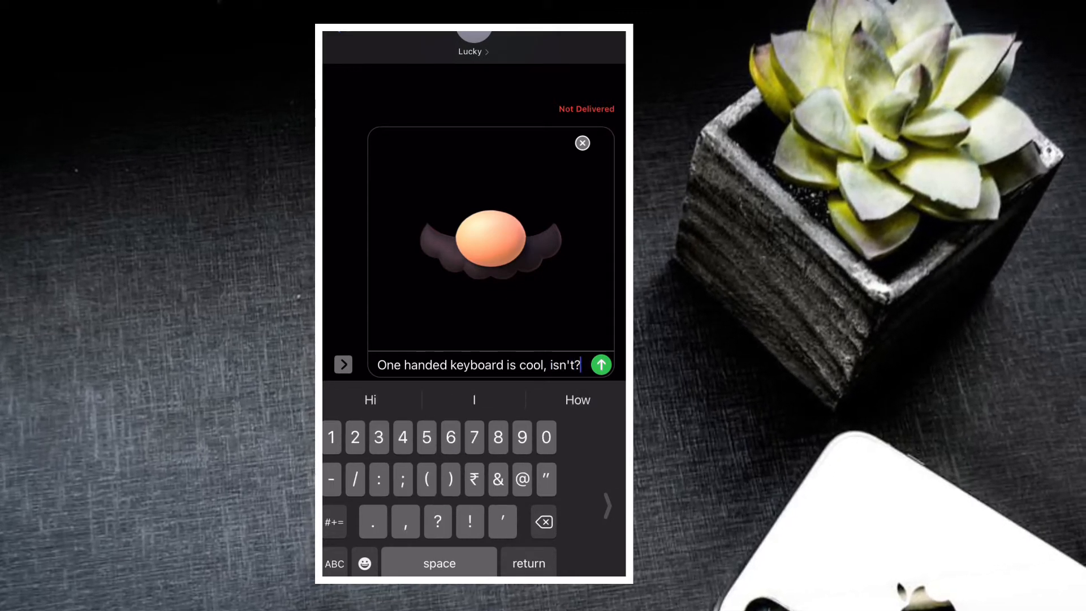
pyautogui.click(364, 563)
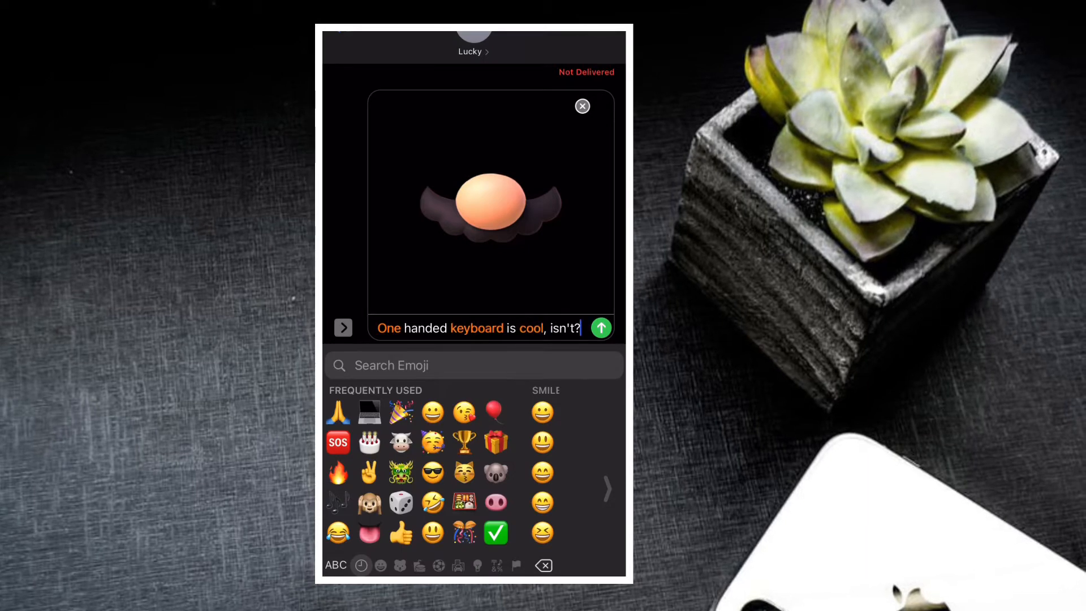
# Show the Smileys & People emoji category
pyautogui.click(380, 565)
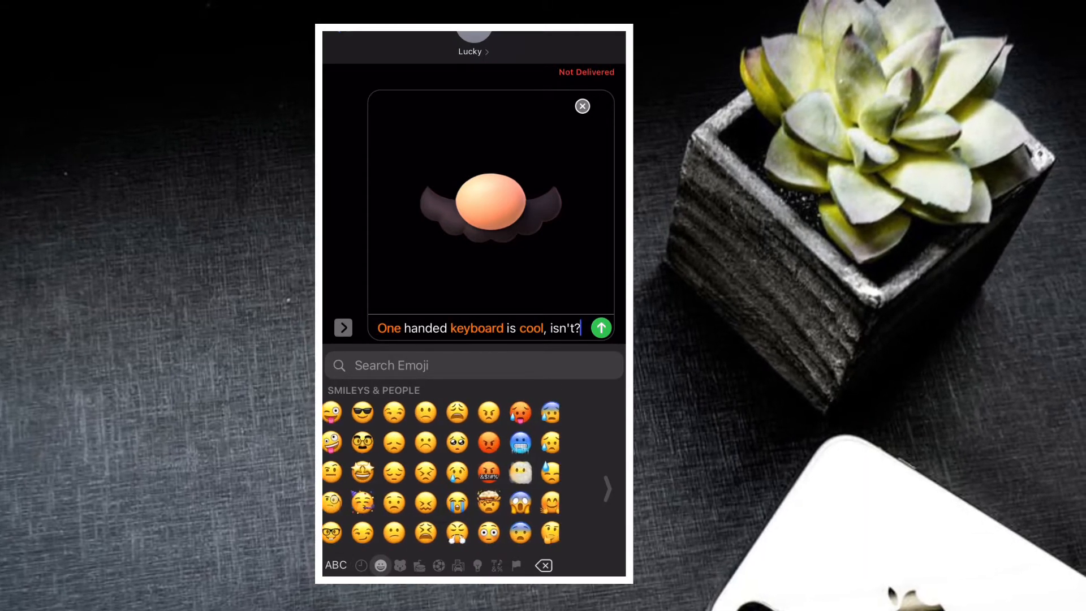
pyautogui.click(361, 564)
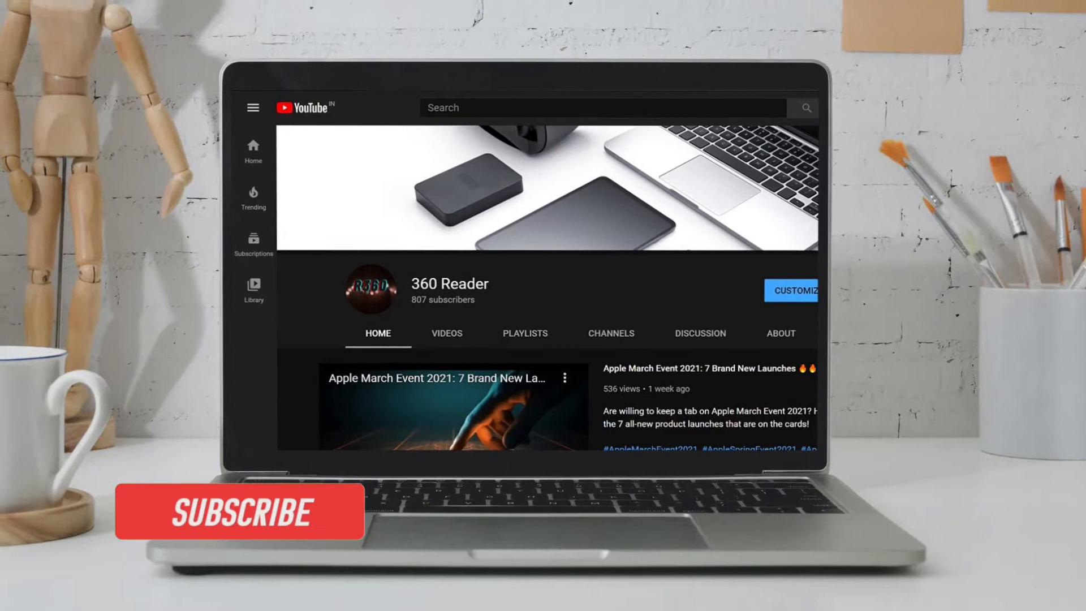
pyautogui.click(239, 514)
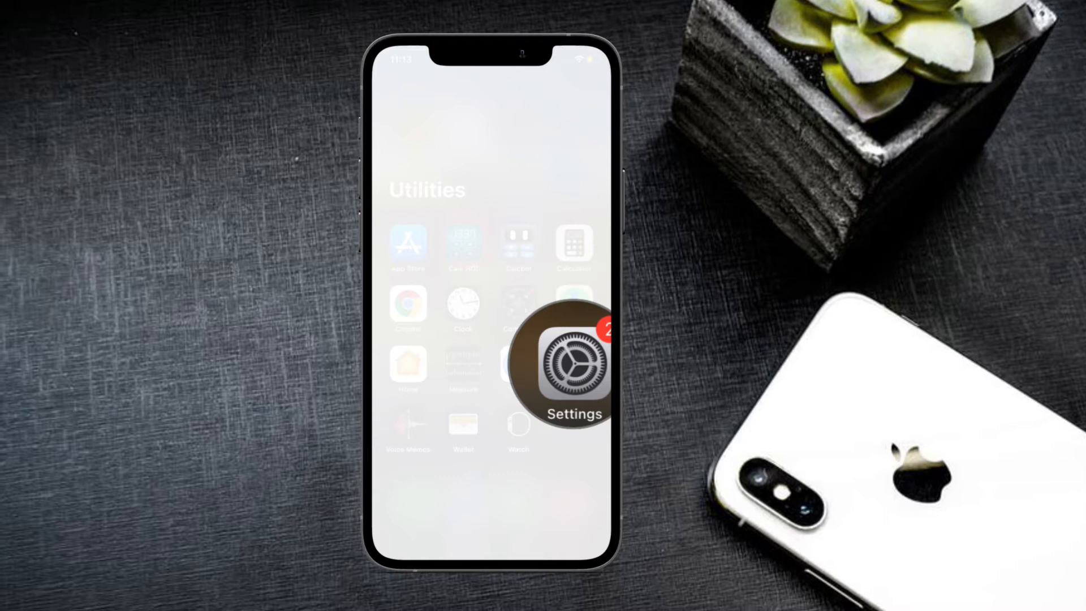
# Reach the Keyboard preferences under General in iOS Settings
pyautogui.click(562, 364)
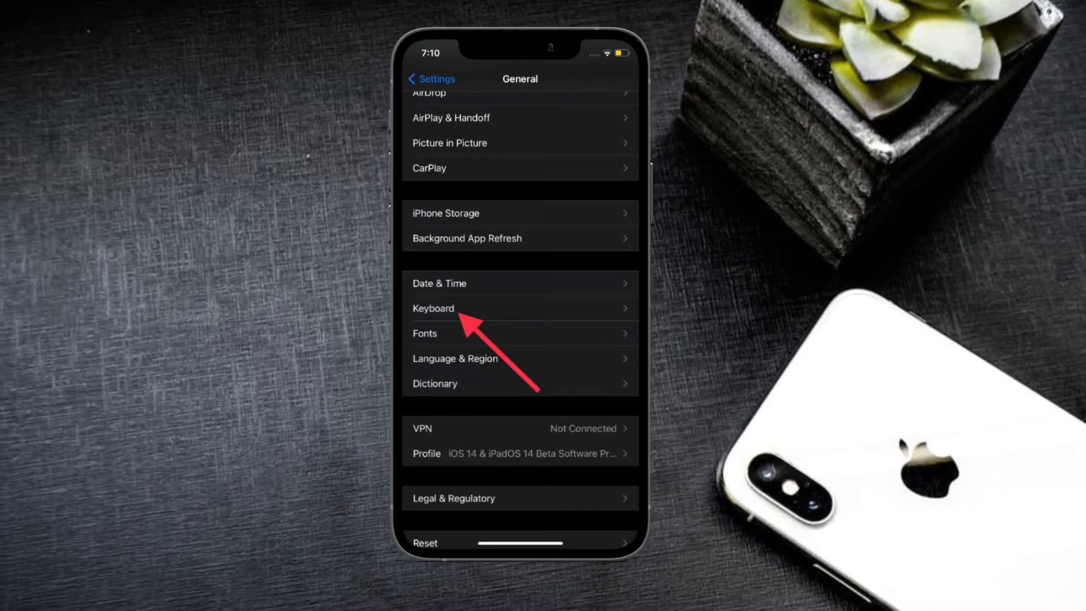
pyautogui.click(434, 308)
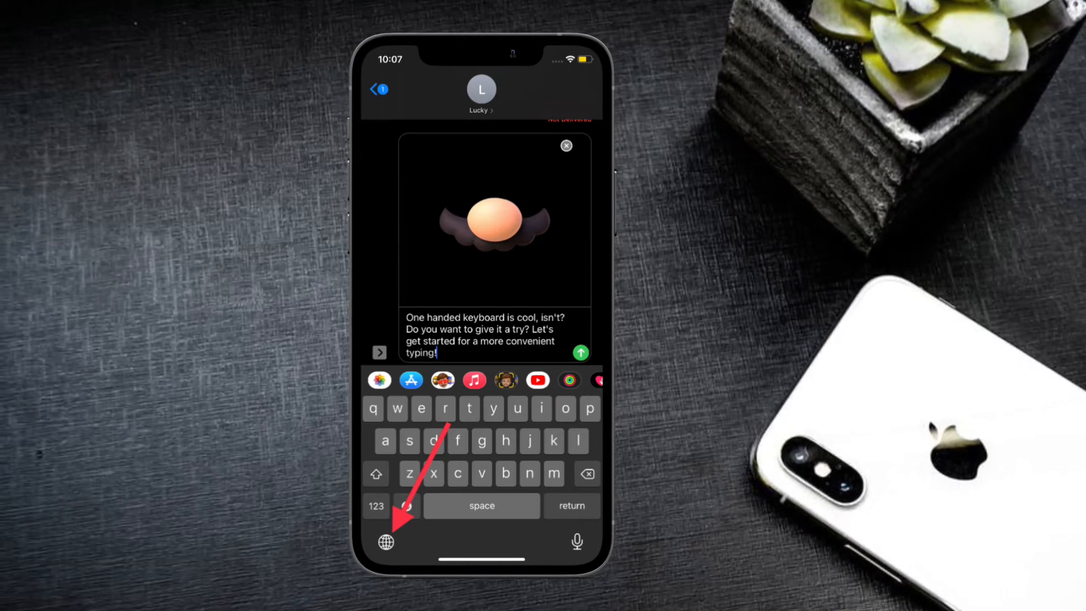
# Choose the right-shifted one-handed keyboard from the globe key's layout options
pyautogui.click(386, 541)
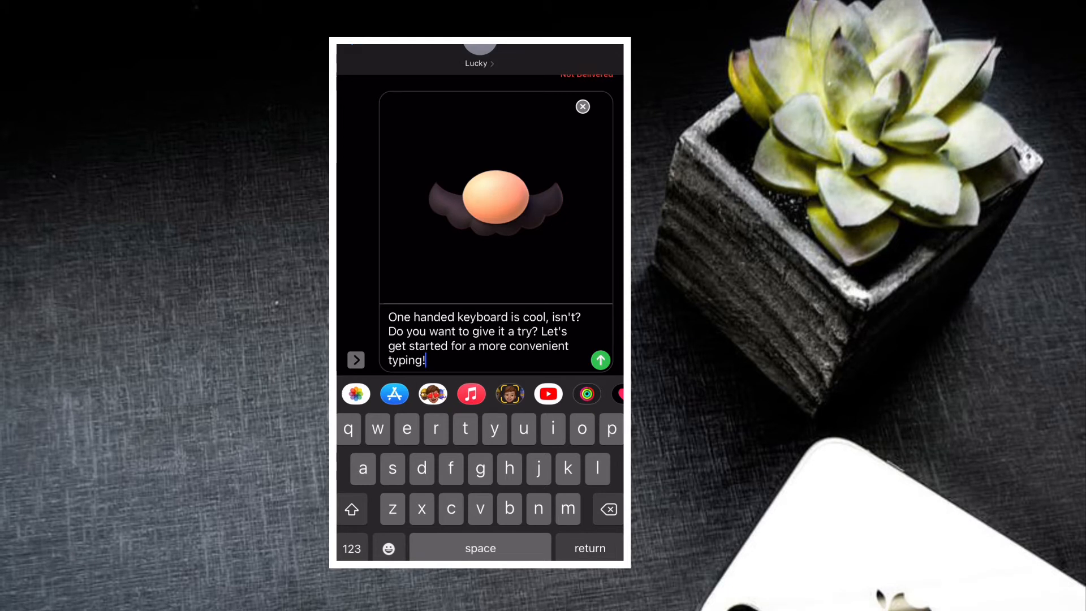
pyautogui.click(388, 547)
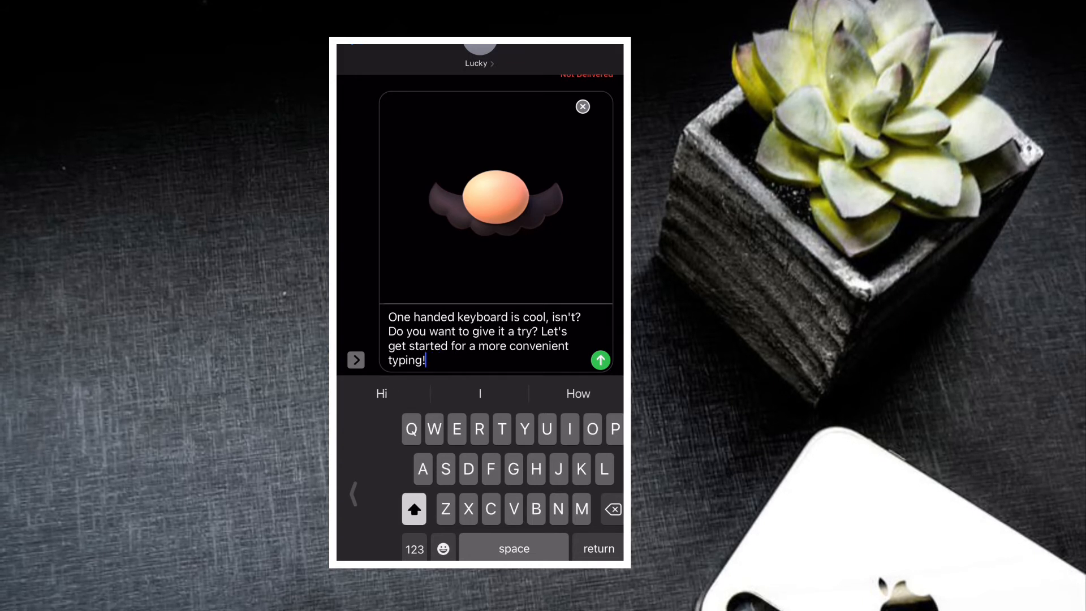
# Expand the one-handed keyboard back to full width via its side arrow
pyautogui.click(442, 547)
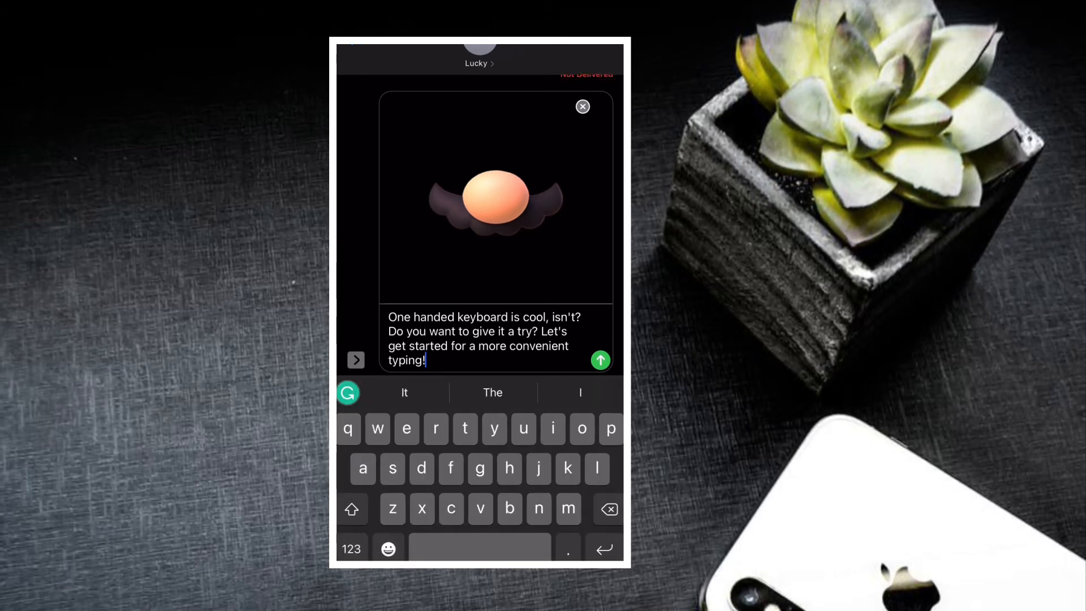
# Show the keyboard switcher list (English India, Emoji, Grammarly, SwiftKey)
pyautogui.click(348, 393)
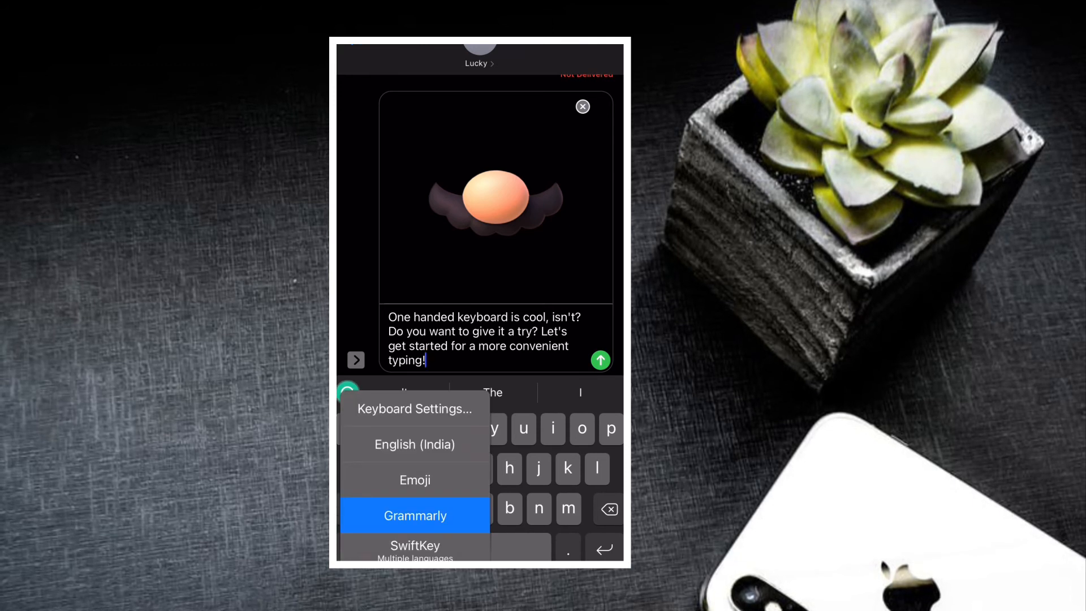